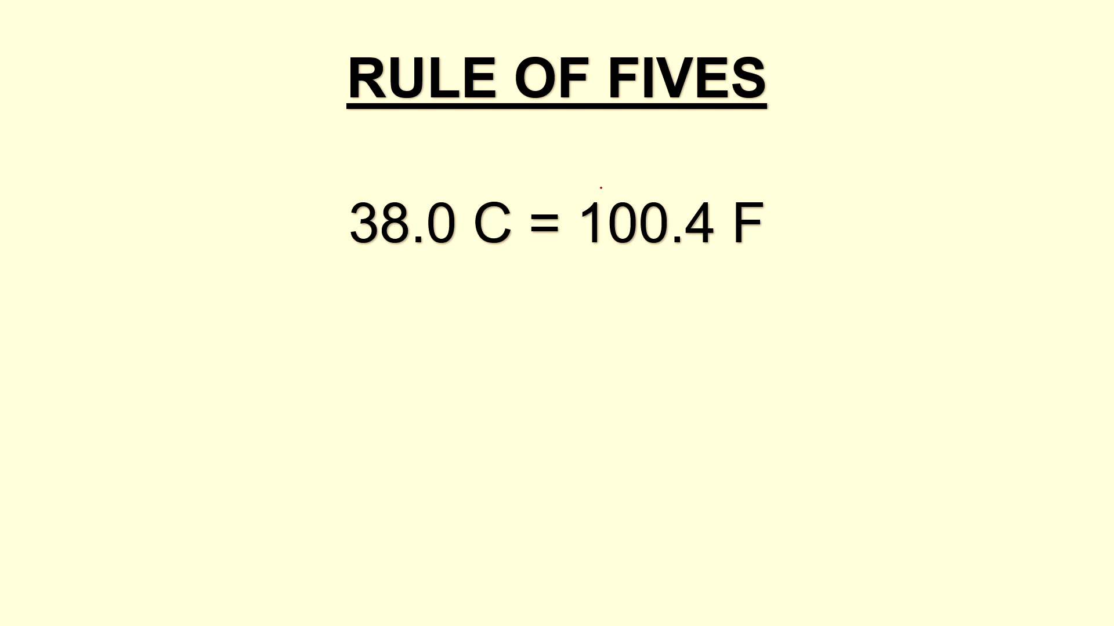
Draw a red ink bracket above the digits 100 of 100.4 F in Slide Show.
{"action": "left_click_drag", "start_coordinate": [590, 190], "coordinate": [702, 197]}
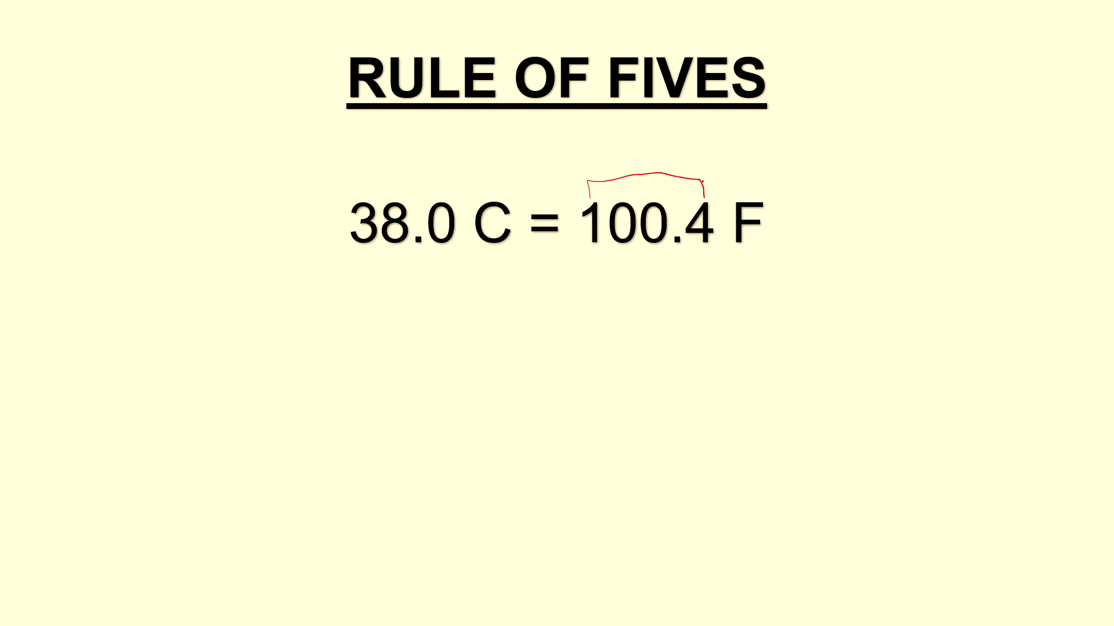